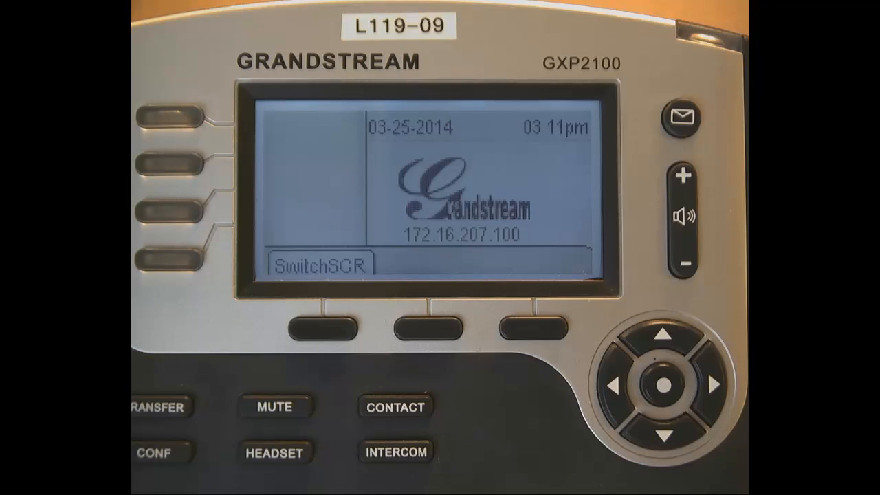
Open the phone's main menu and highlight Direct IP Call
click(663, 385)
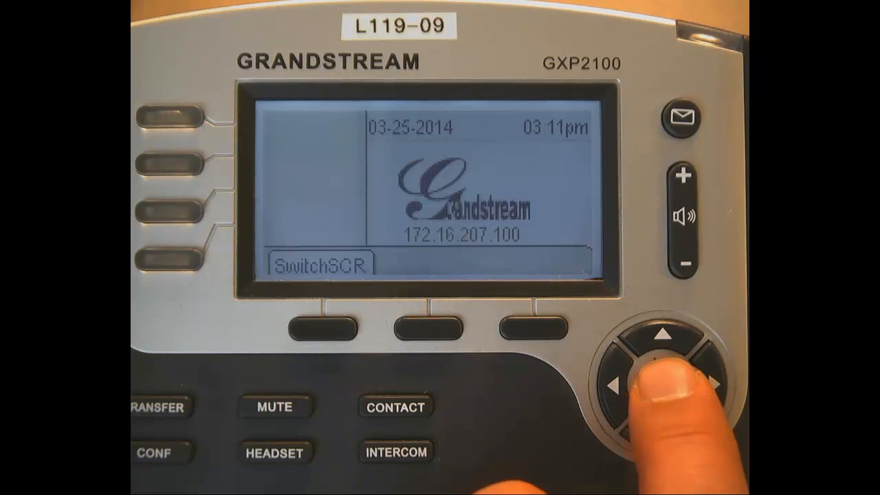
click(660, 385)
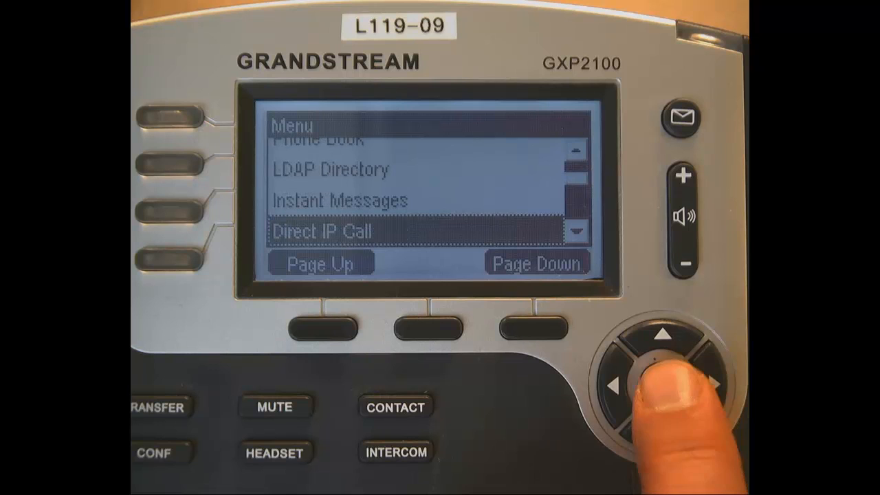
Open Direct IP Call and key in 172.16.207.101, using More for the IPv4 options
click(659, 385)
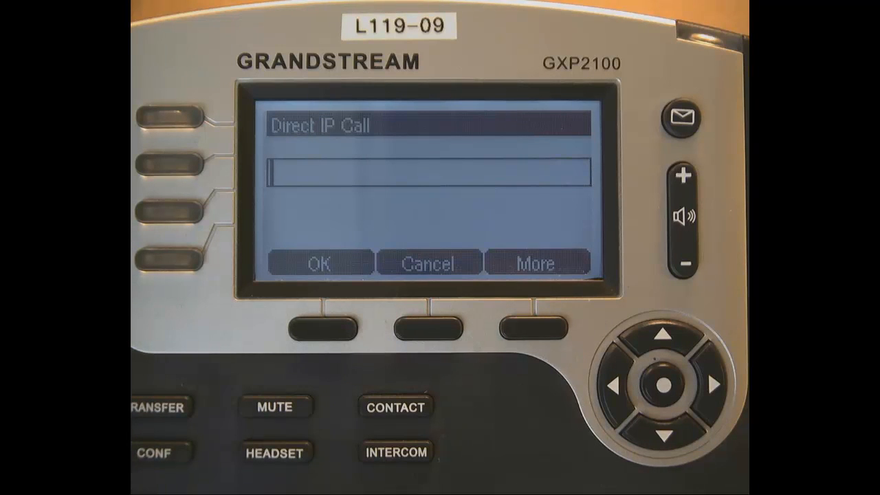
text(172)
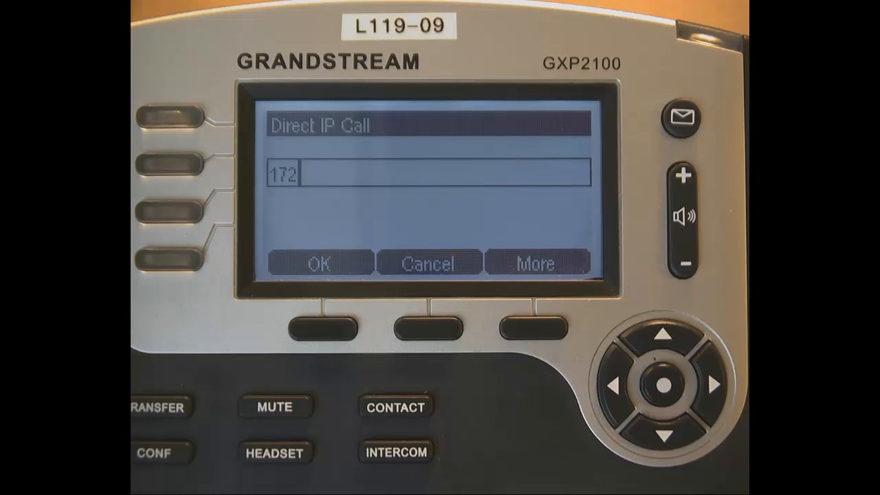
text(.16.1)
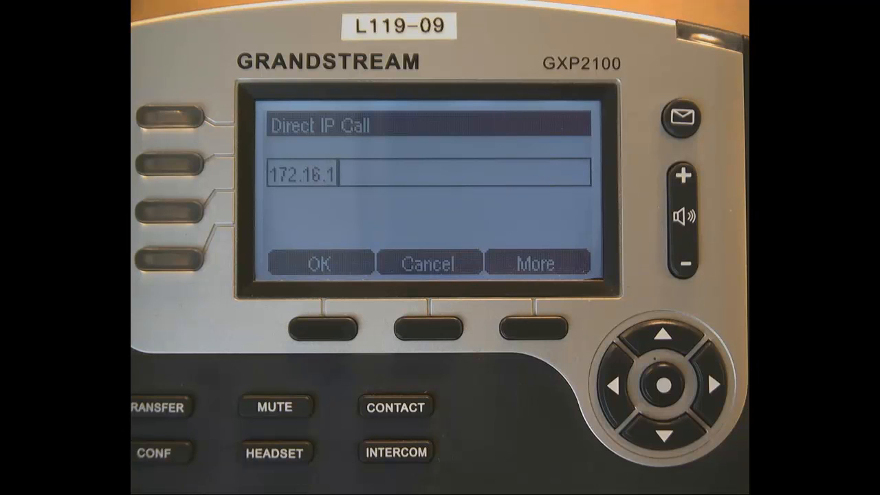
click(536, 327)
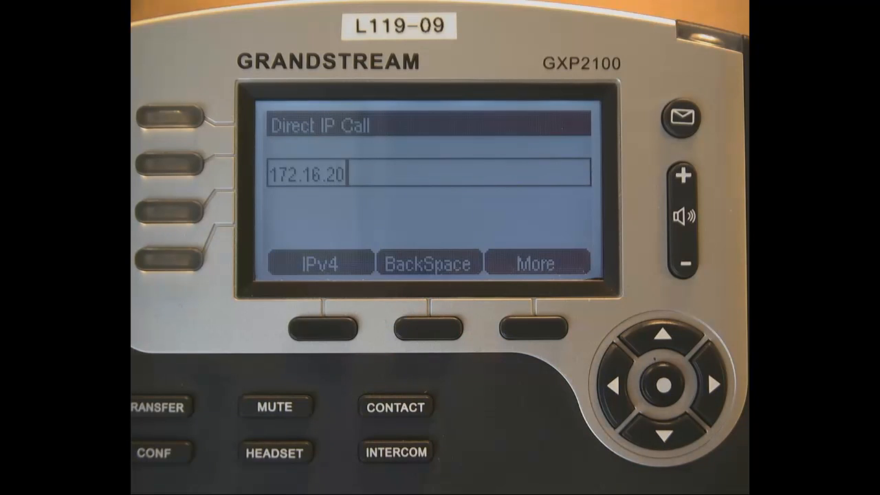
text(7.)
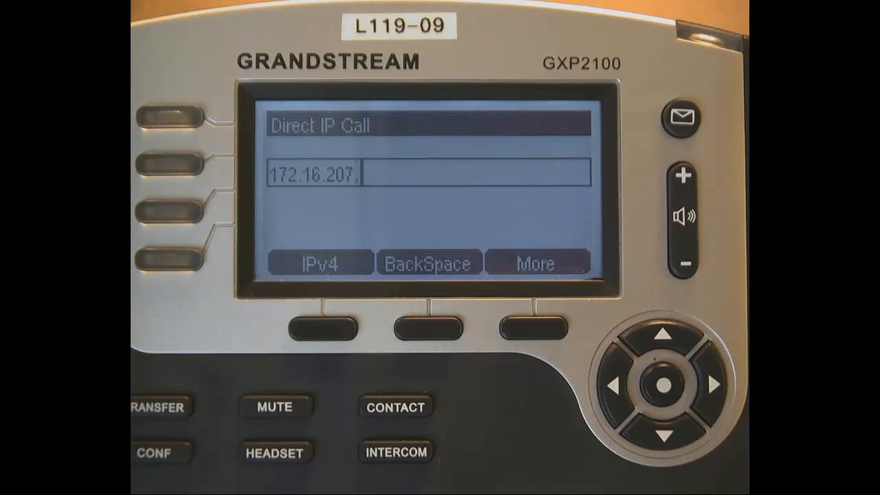
text(1)
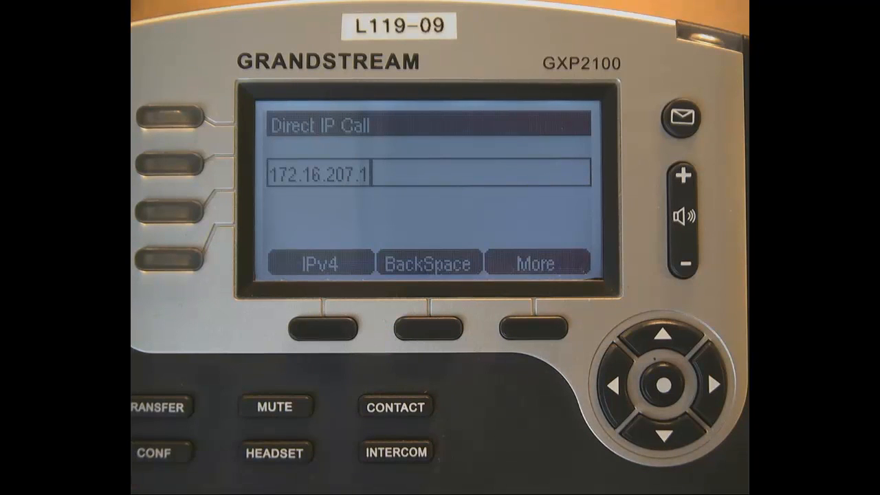
click(537, 325)
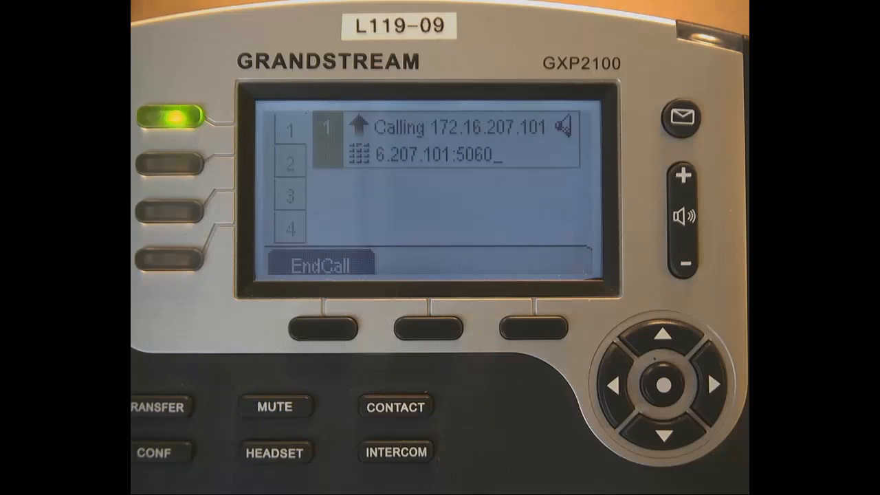
Let the call to 172.16.207.101 ring, then end it with EndCall
click(320, 328)
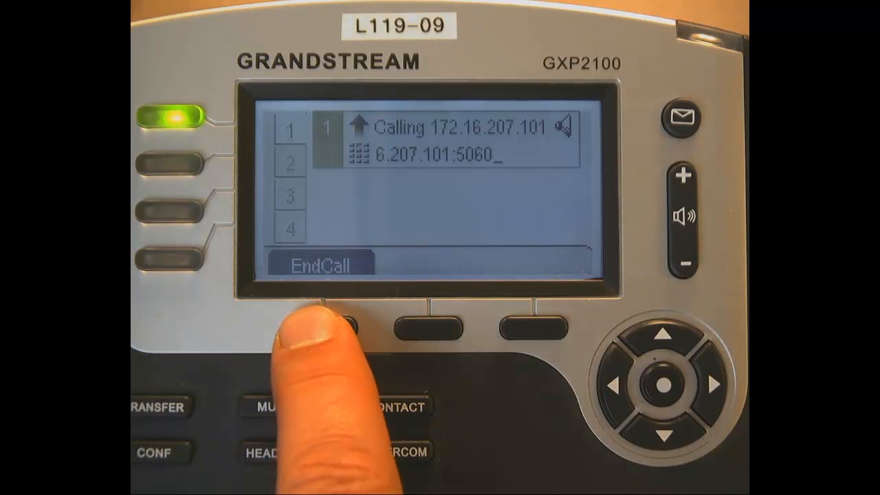
click(320, 328)
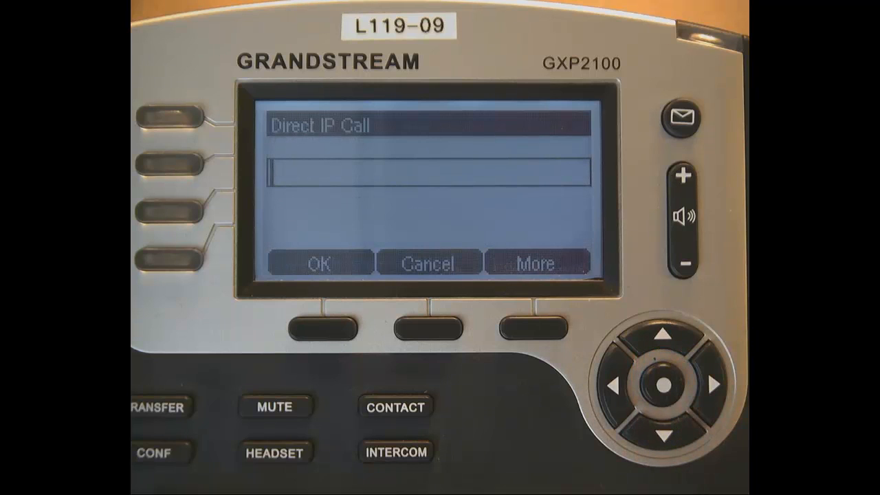
Enter 172.16.207.101 again, dial it with OK, then end the second call
text(172.16.207.)
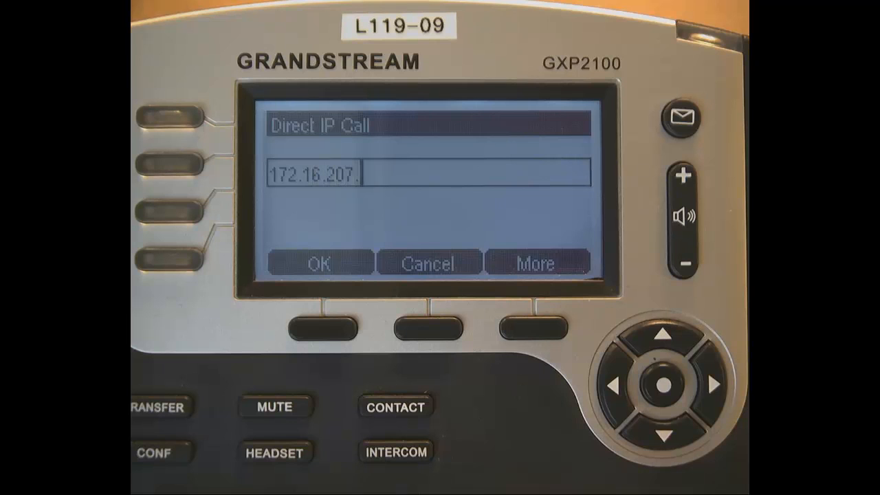
text(101)
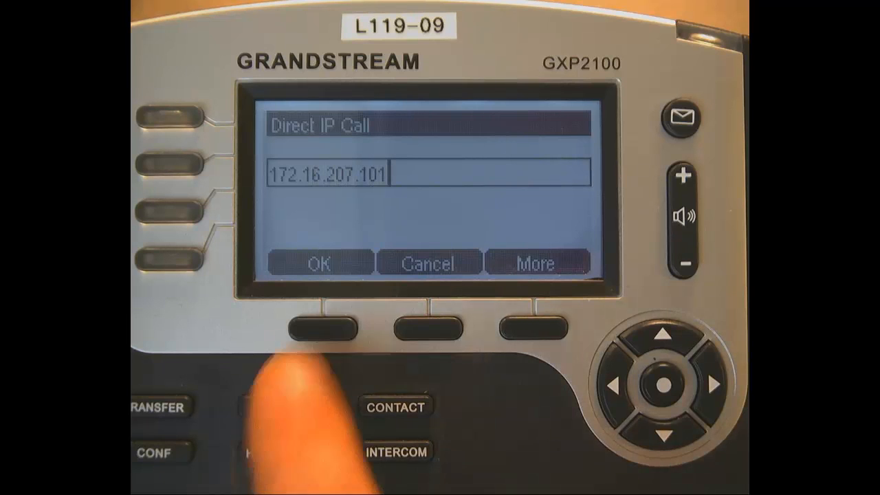
click(325, 326)
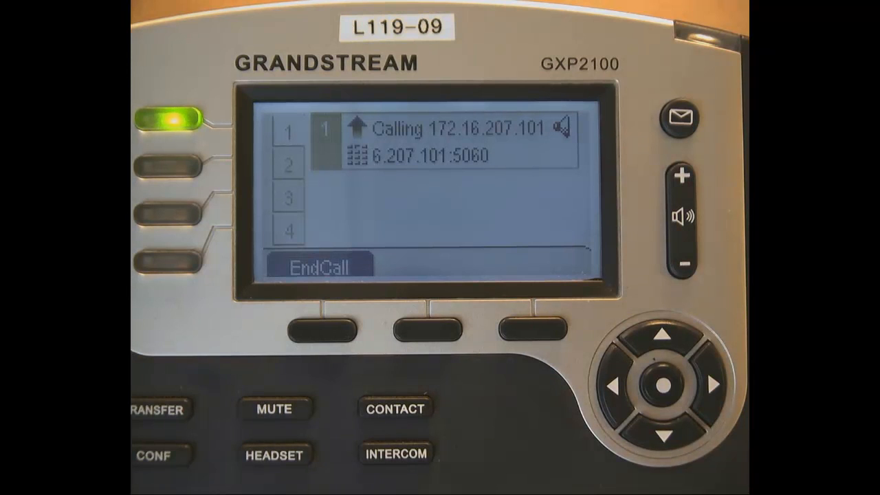
click(322, 328)
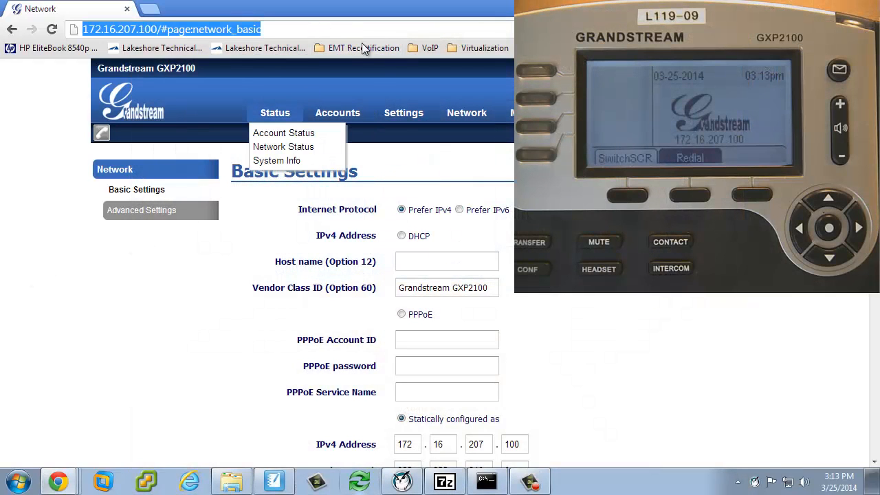
Open the web Settings menu listing Call Features, Ring Tone and Audio Control
click(403, 112)
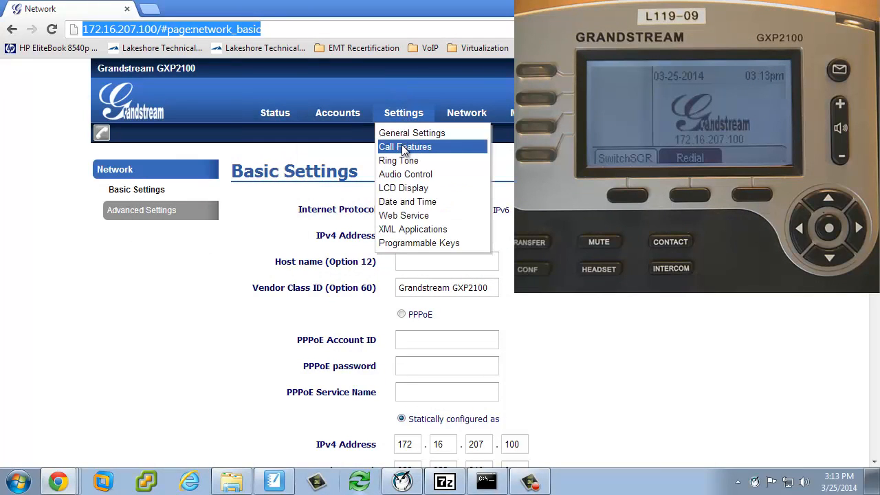
In Settings > Call Features, set Use Quick IP Call Mode to Yes, then Save and Apply
click(404, 146)
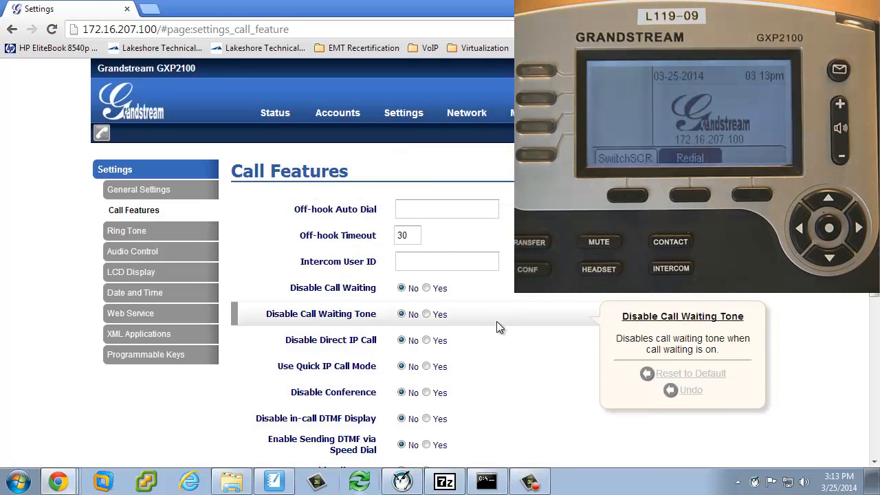
mouse_move(344, 366)
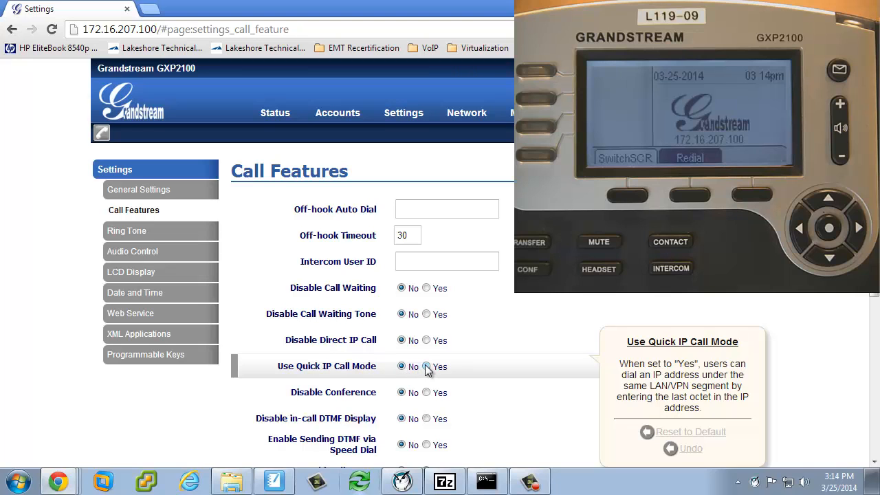
click(426, 367)
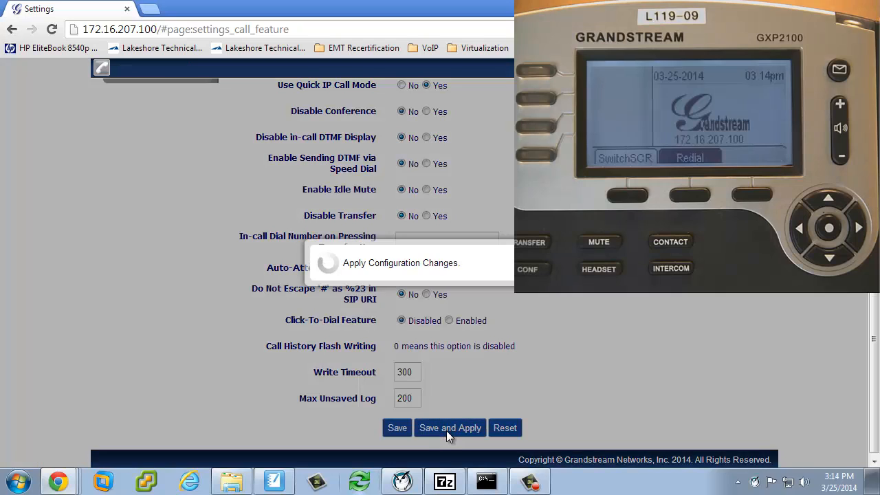
click(449, 428)
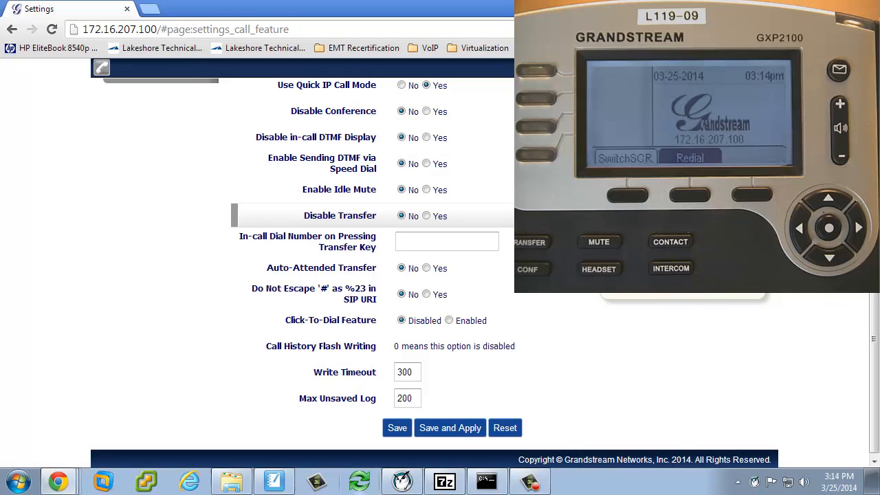